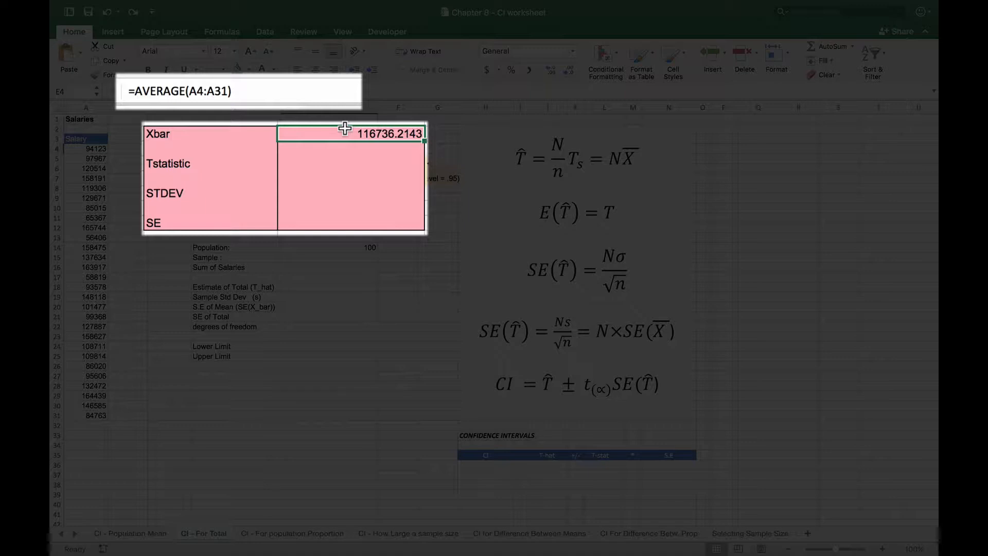
mouse_move(371, 178)
type("=STDEV.S(A4:A31)")
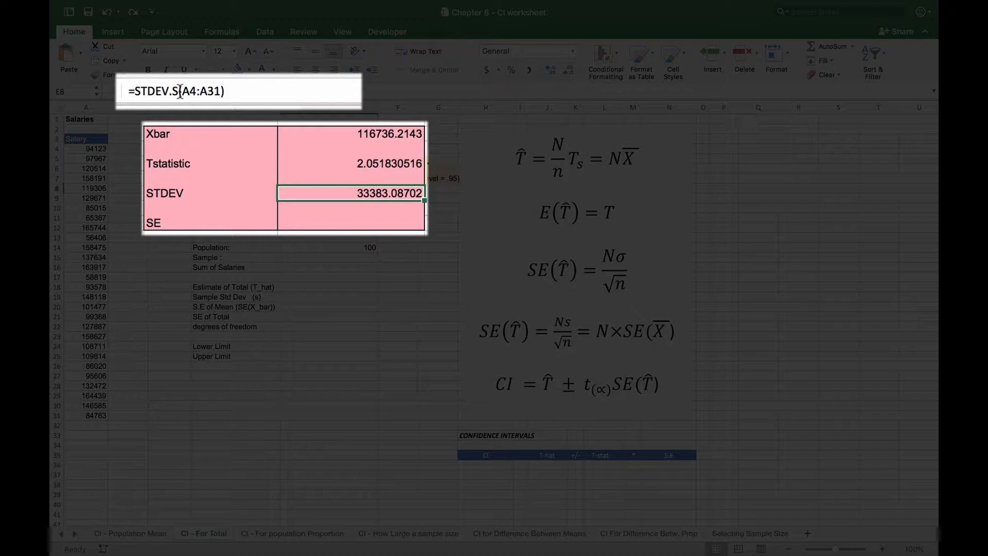
mouse_move(381, 194)
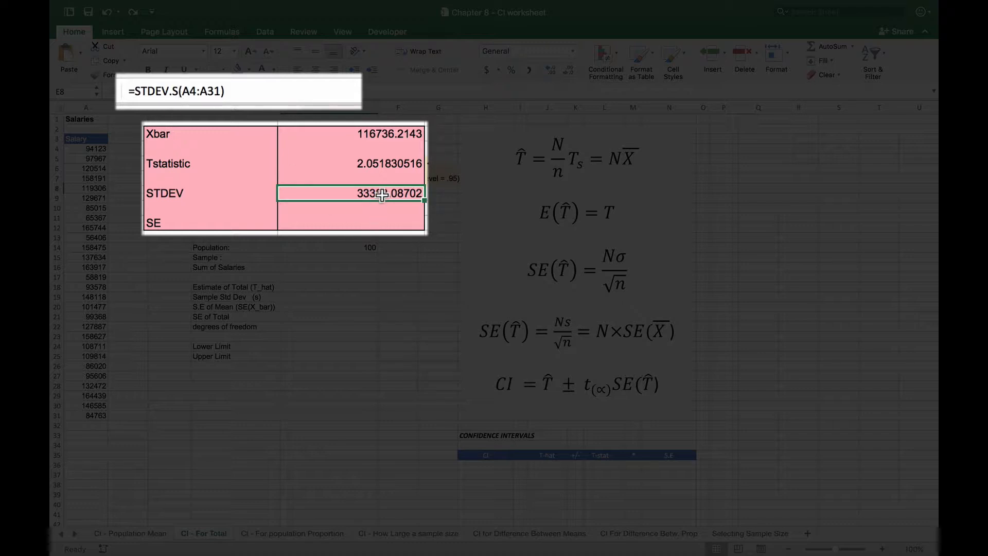
Step: Review the standard error formula =E8/SQRT(28) in E10 of the summary box
left_click(352, 222)
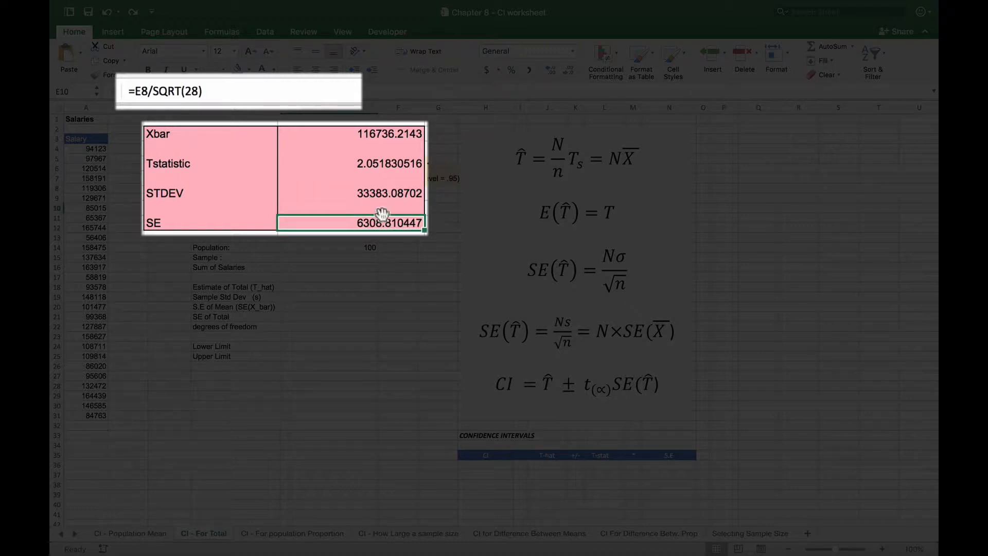
mouse_move(415, 223)
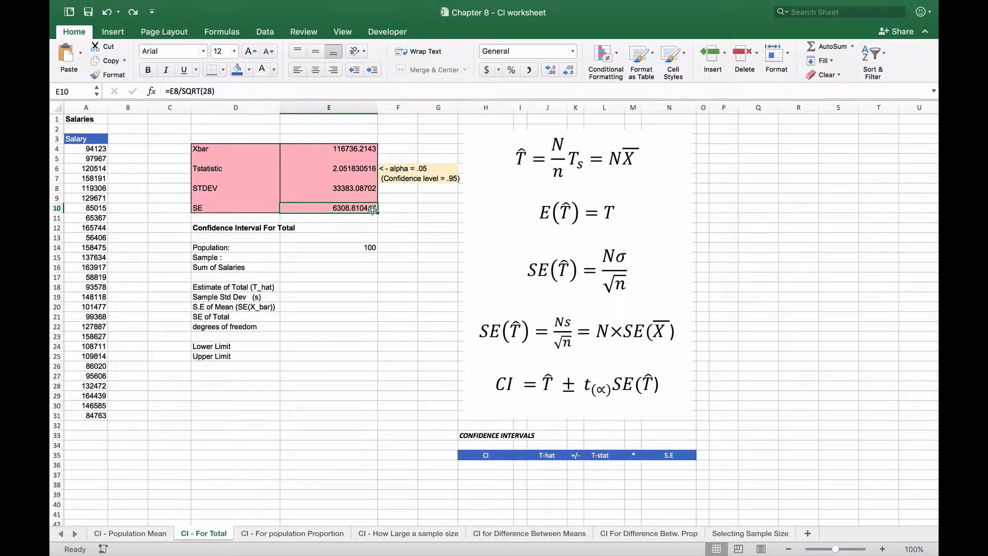
Step: Enter =COUNT(A4:A31) for Sample and =SUM(A4:A31) for Sum of Salaries, giving 28 and 3268614
left_click(334, 246)
type("=COUNT(A4:A31)")
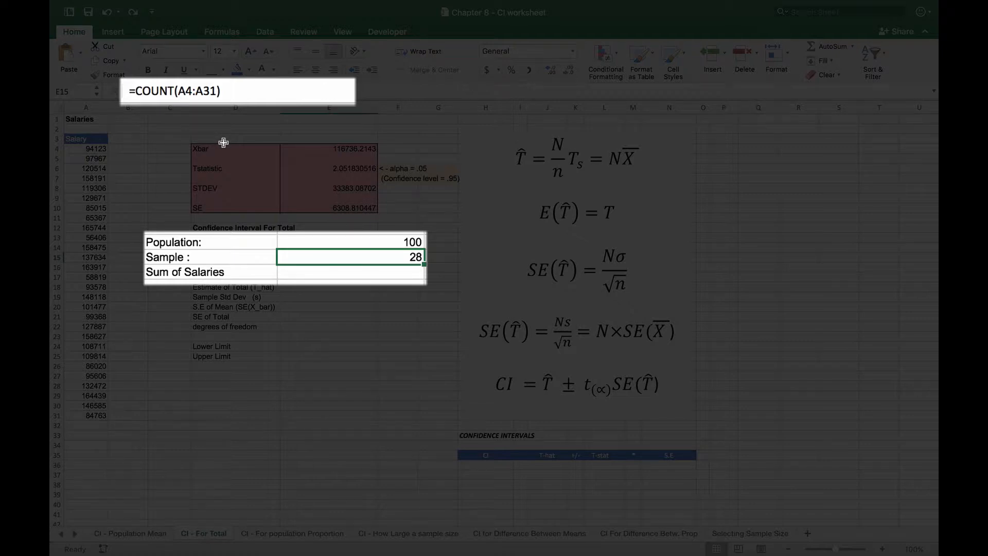
left_click(350, 271)
type("=SUM(A4:A31)")
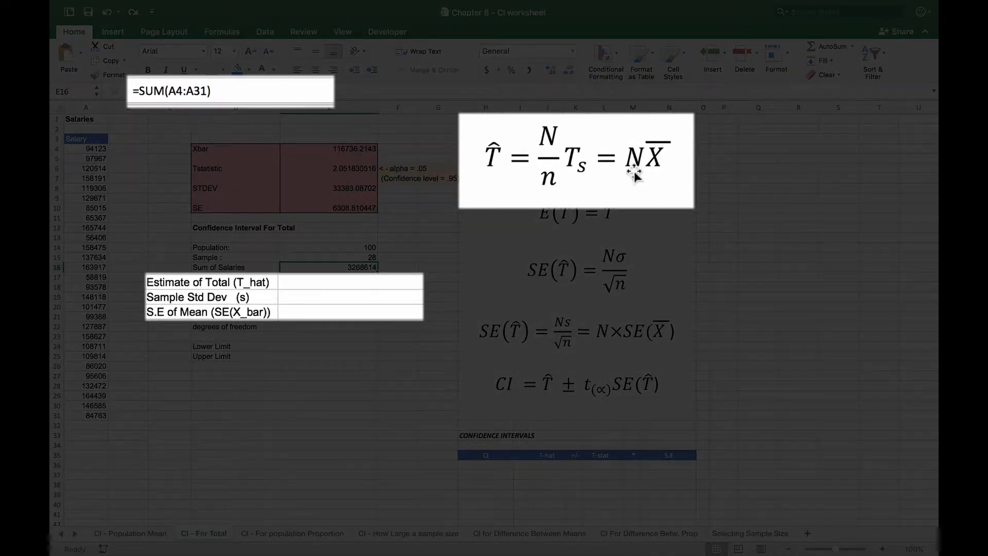
mouse_move(642, 175)
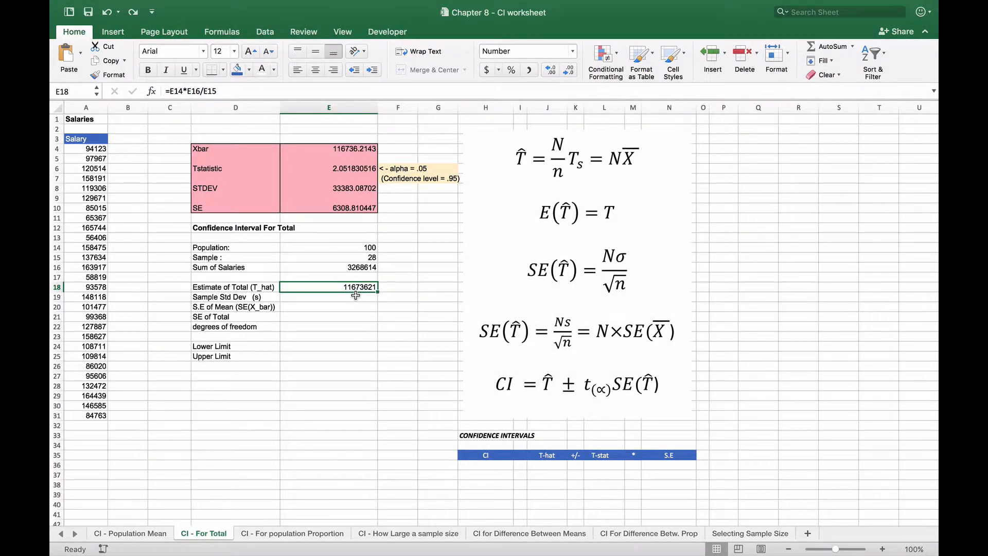
Step: Link Sample Std Dev to =E8 and S.E of Mean to =E10, showing 33383.08702 and 6308.810447
left_click(329, 296)
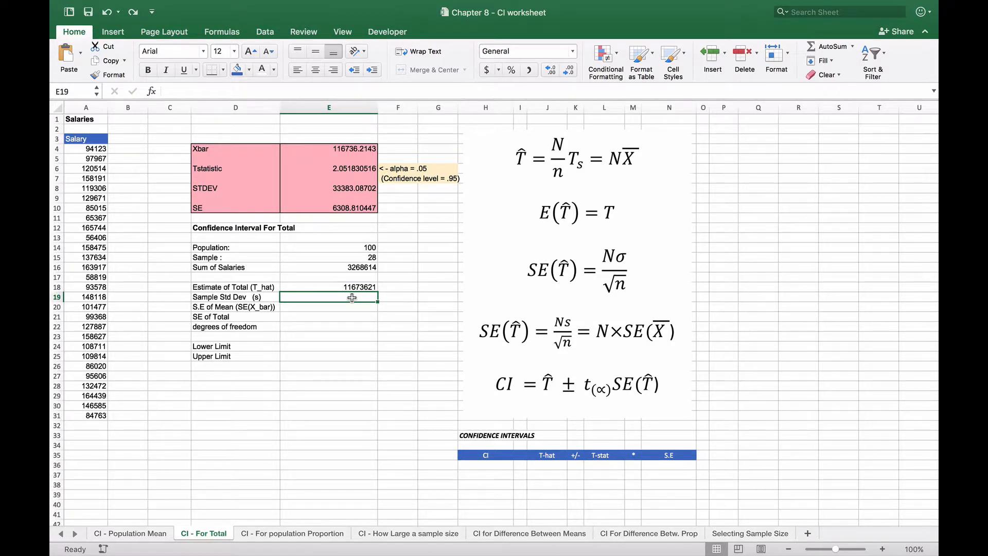
type("=E8")
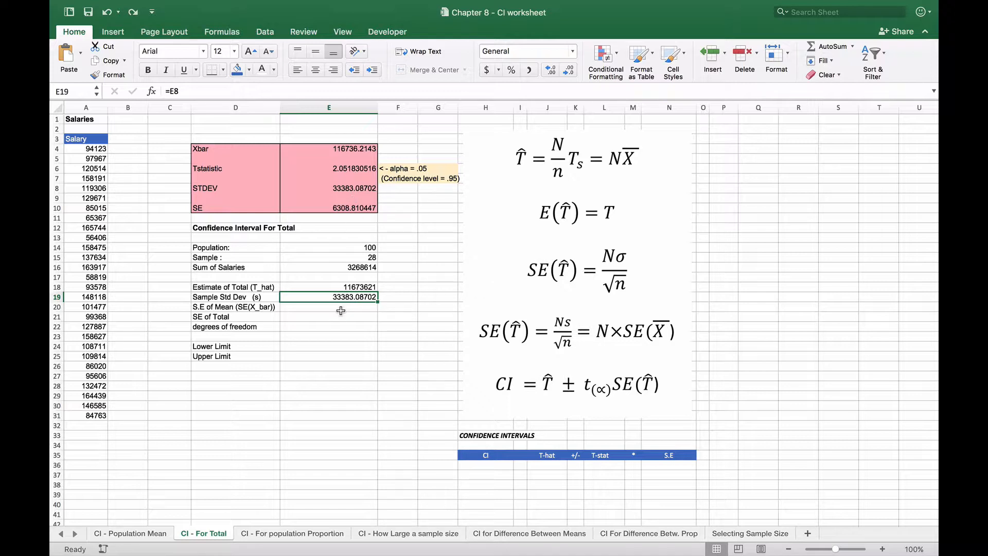
left_click(329, 307)
type("=E10")
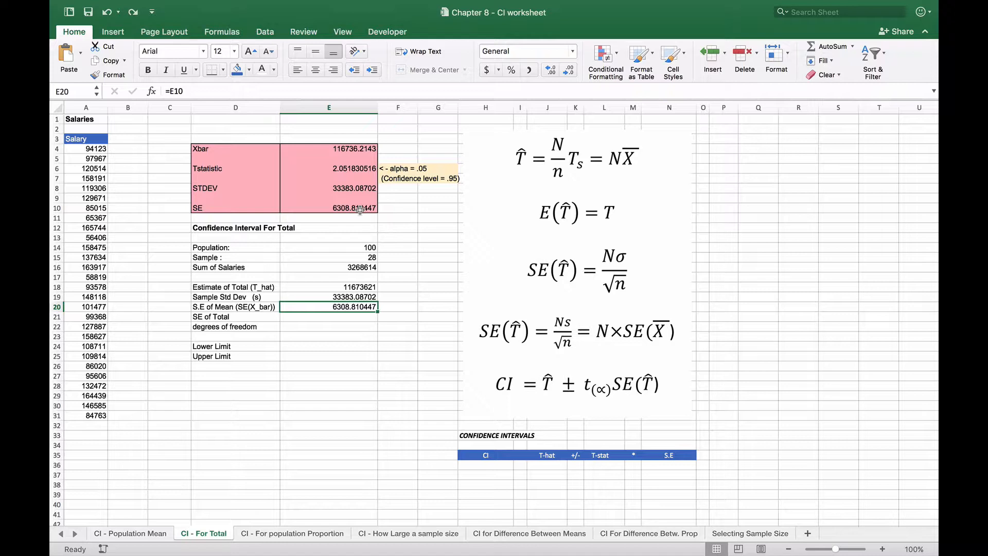
mouse_move(347, 299)
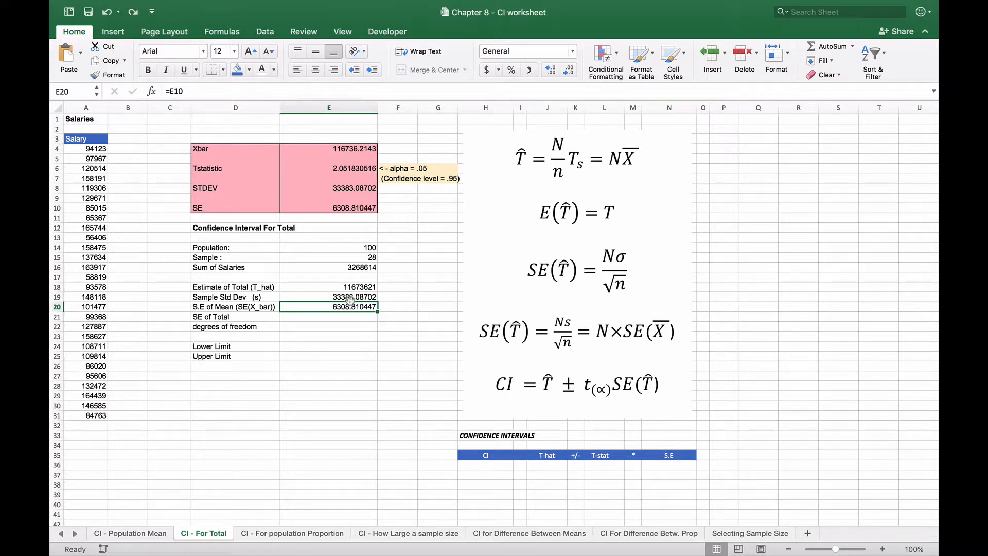
mouse_move(339, 318)
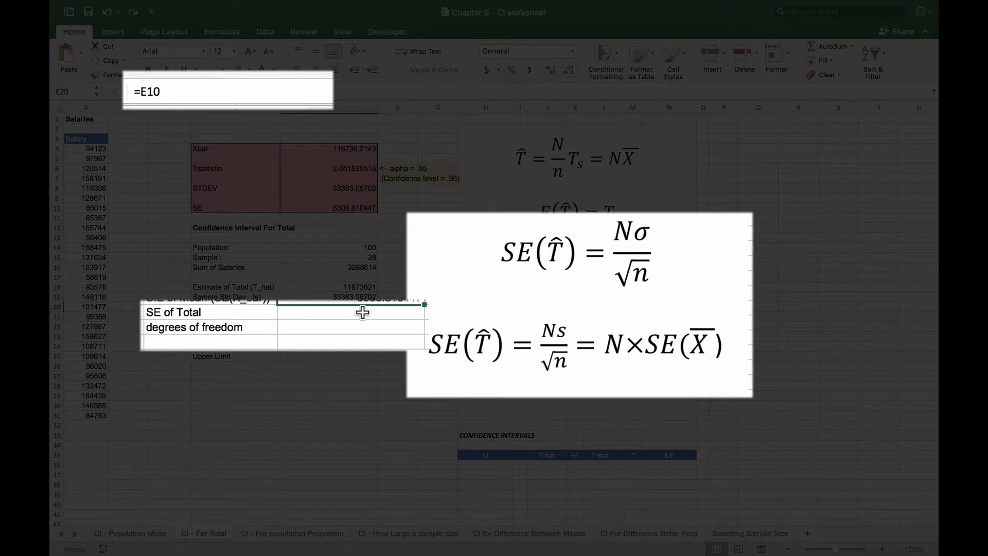
Step: Compute SE of Total as =E20*E14 (630881.0447) and degrees of freedom as =E15-1 (27)
key("Return")
type("=E20*E14")
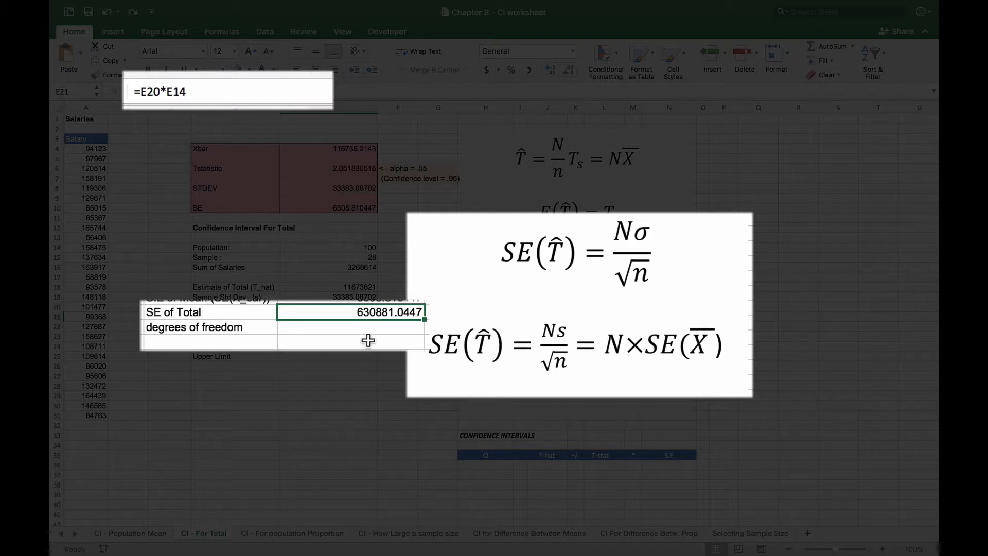
mouse_move(378, 322)
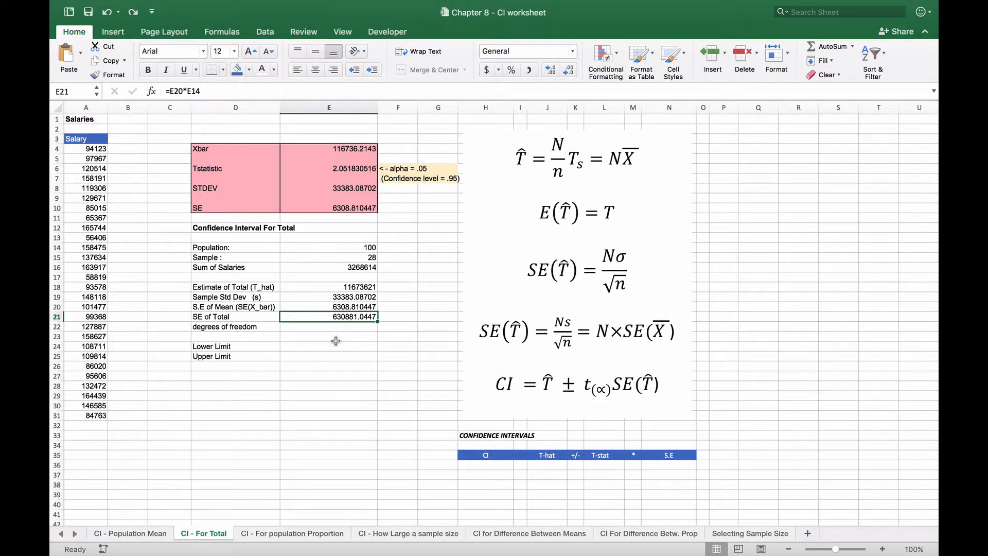
left_click(328, 326)
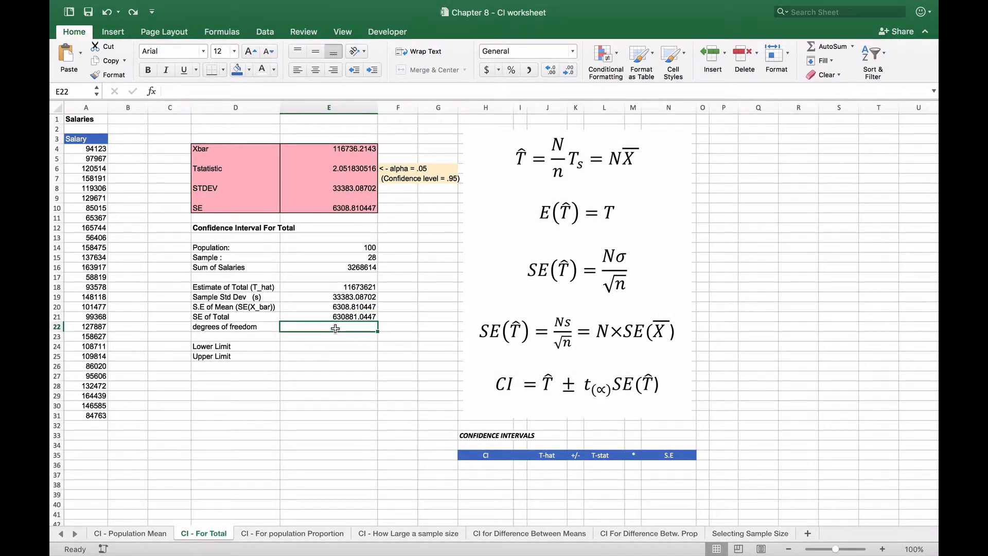
type("=E15-1")
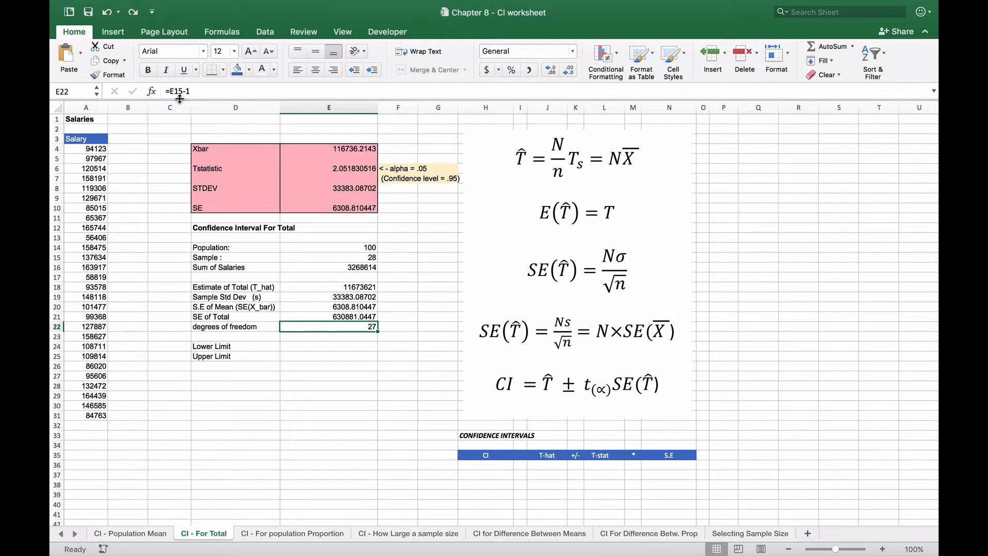
mouse_move(352, 347)
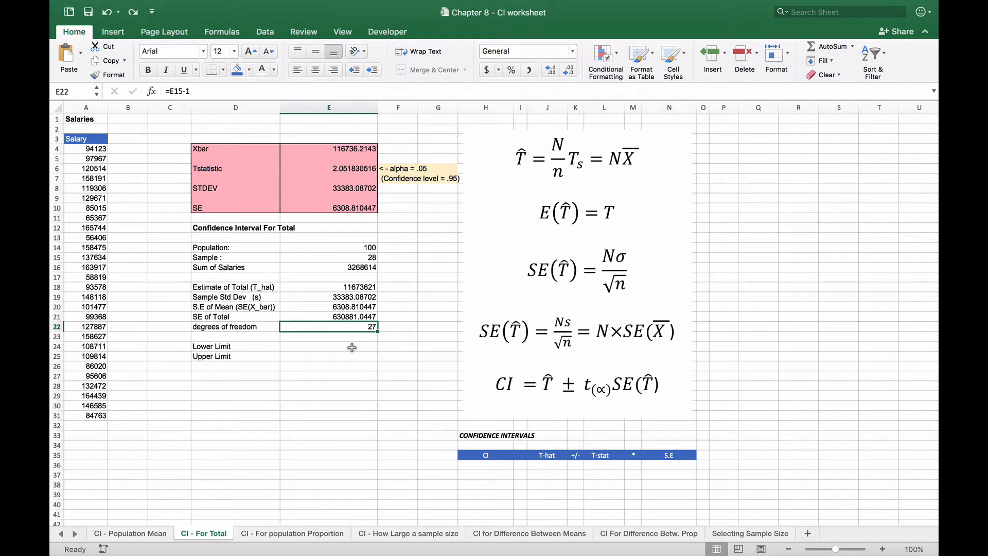
mouse_move(363, 345)
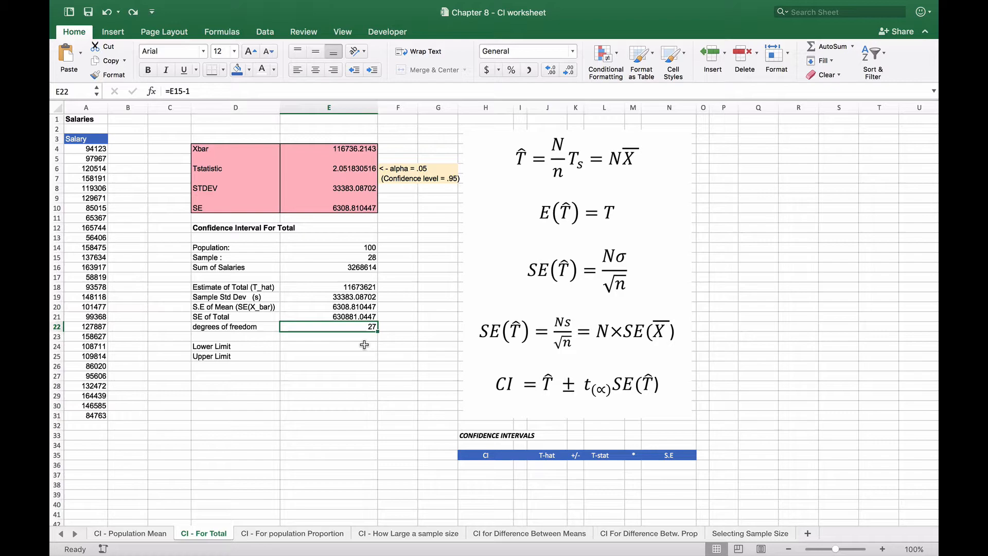
Step: Compute Lower Limit =E18-E6*E21 and Upper Limit =E18+E6*E21, giving 10,379,160 and 12,968,082
left_click(328, 345)
type("=E18-E6*E21")
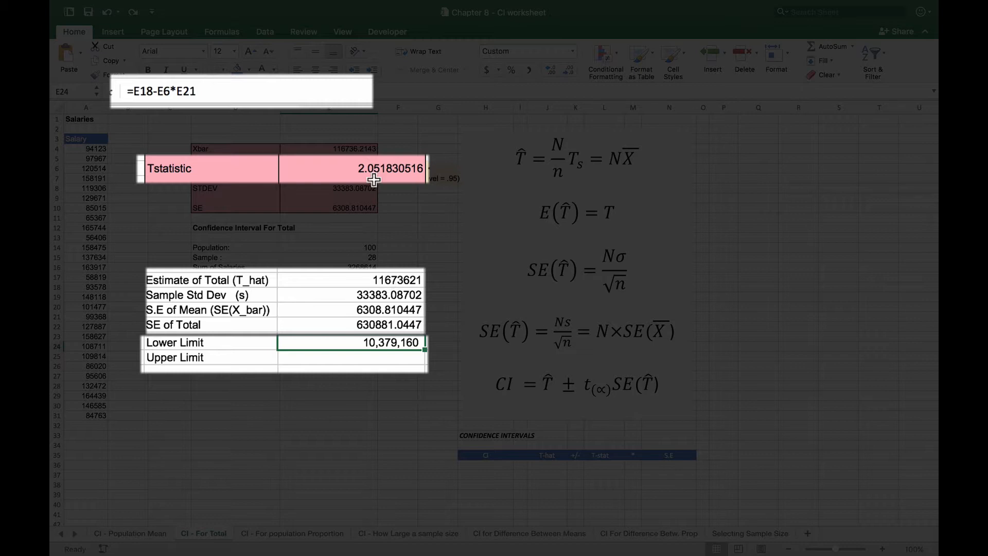
mouse_move(400, 169)
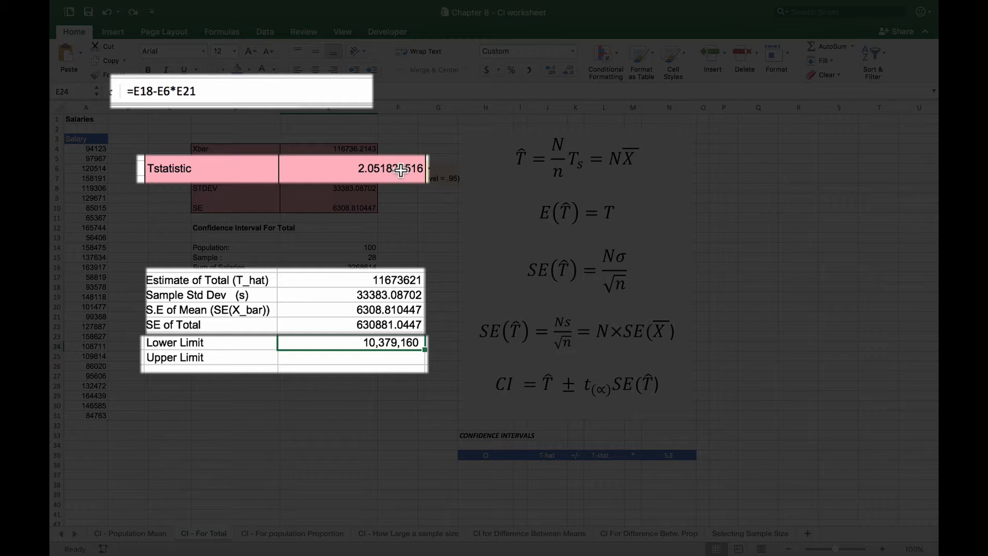
mouse_move(353, 320)
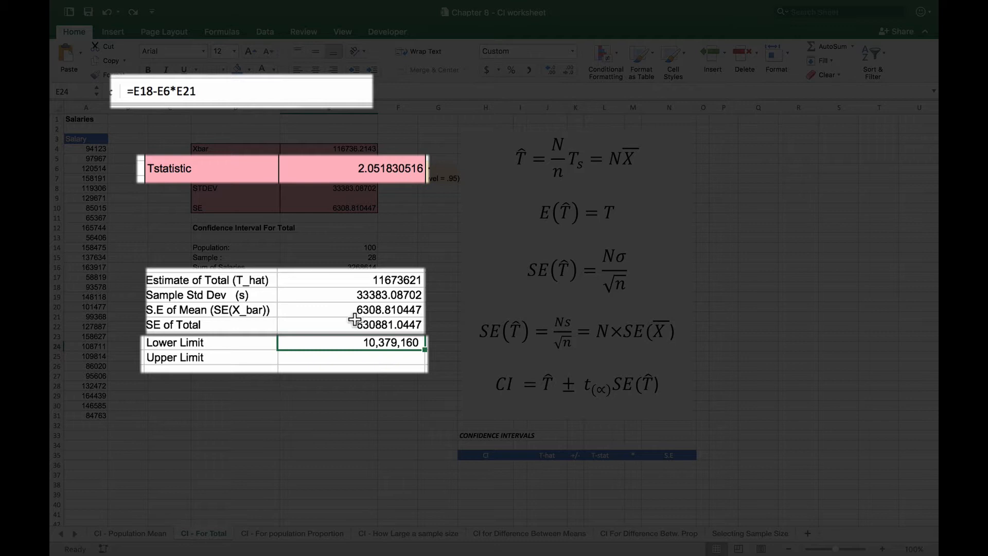
mouse_move(353, 321)
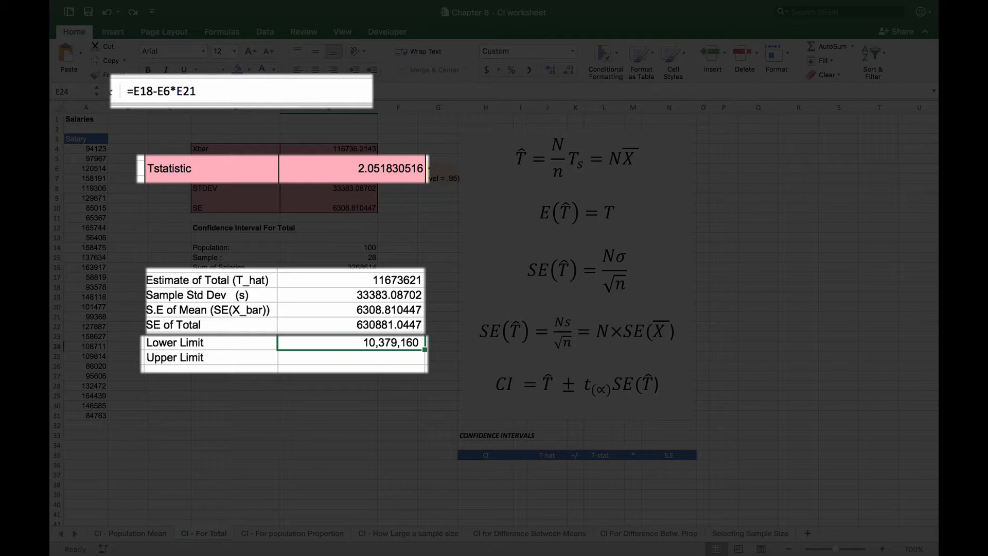
mouse_move(401, 326)
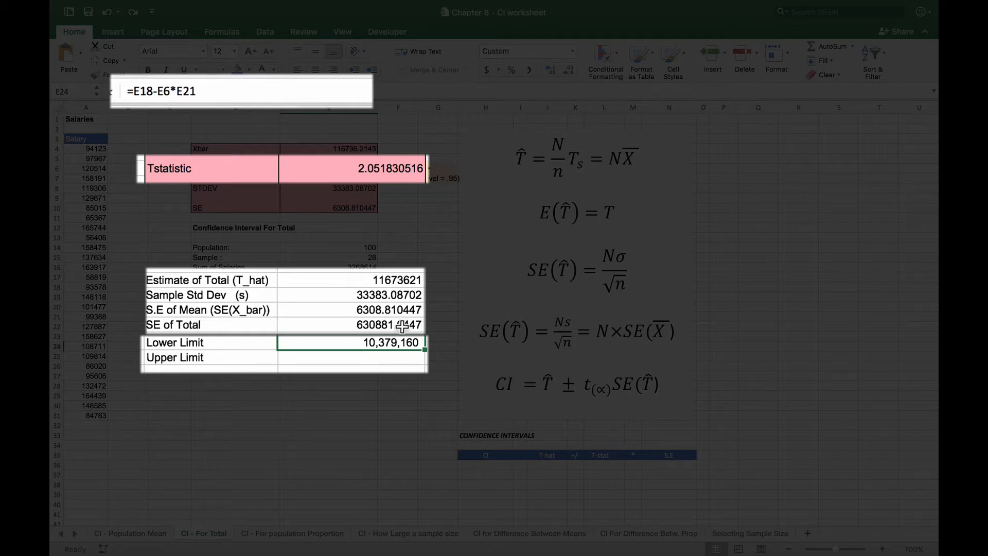
mouse_move(407, 345)
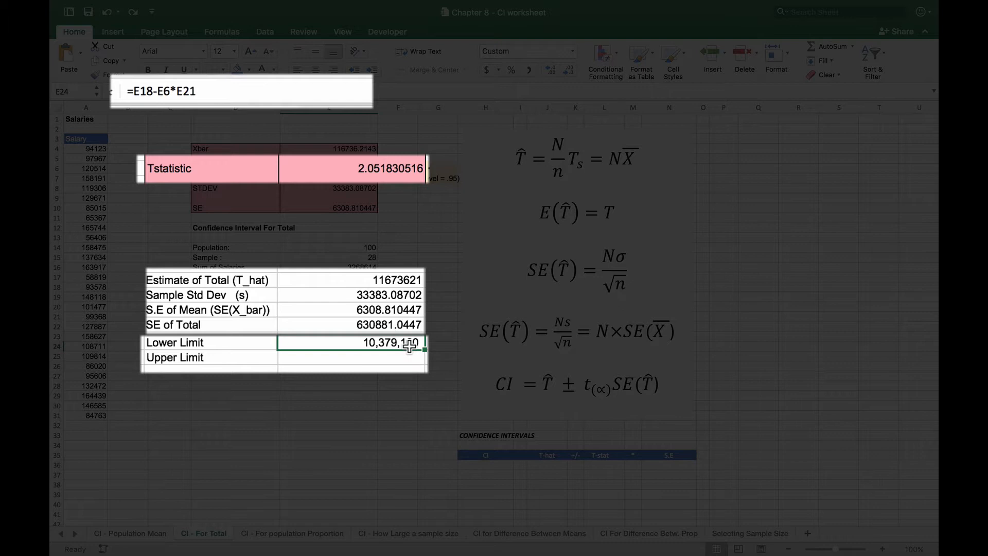
key("Return")
type("=E18+E6*E21")
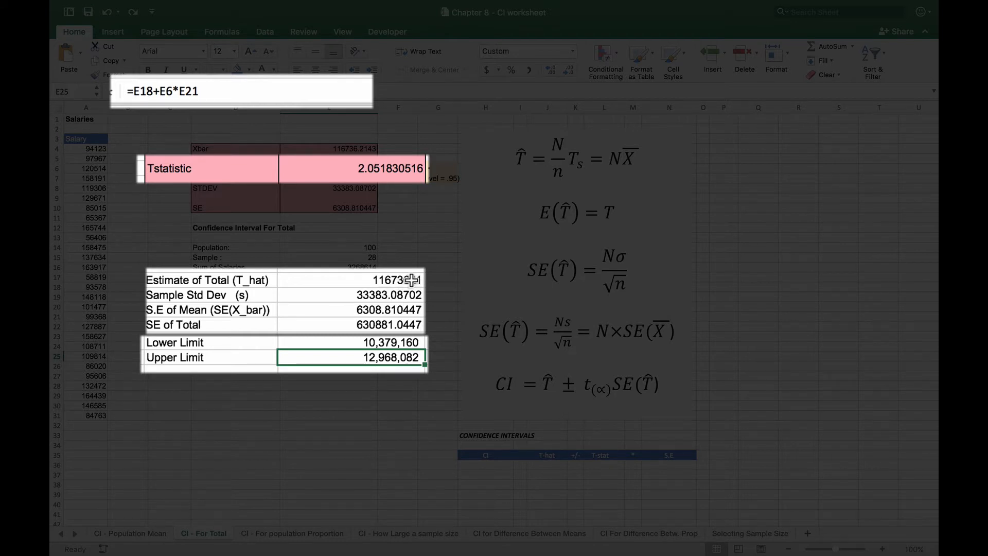
mouse_move(388, 353)
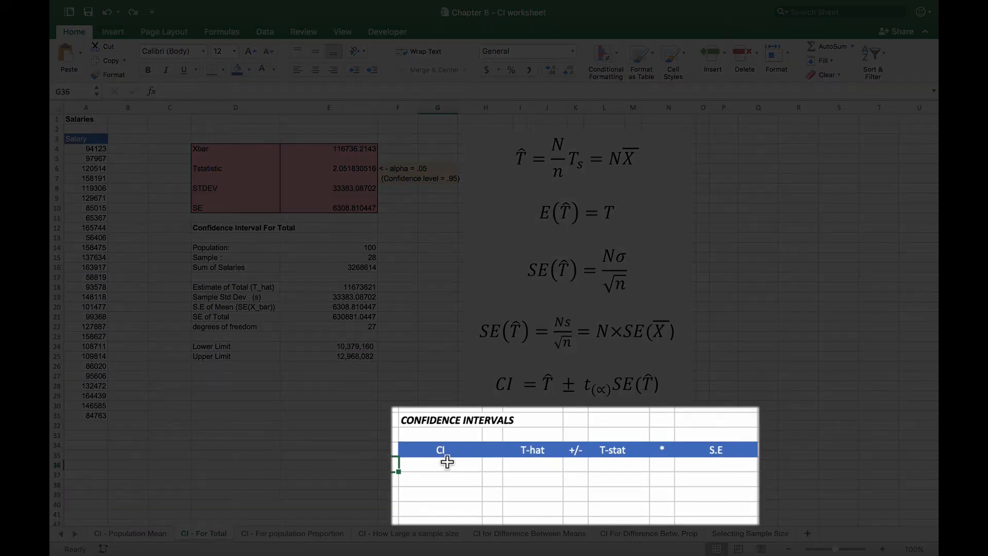
mouse_move(409, 473)
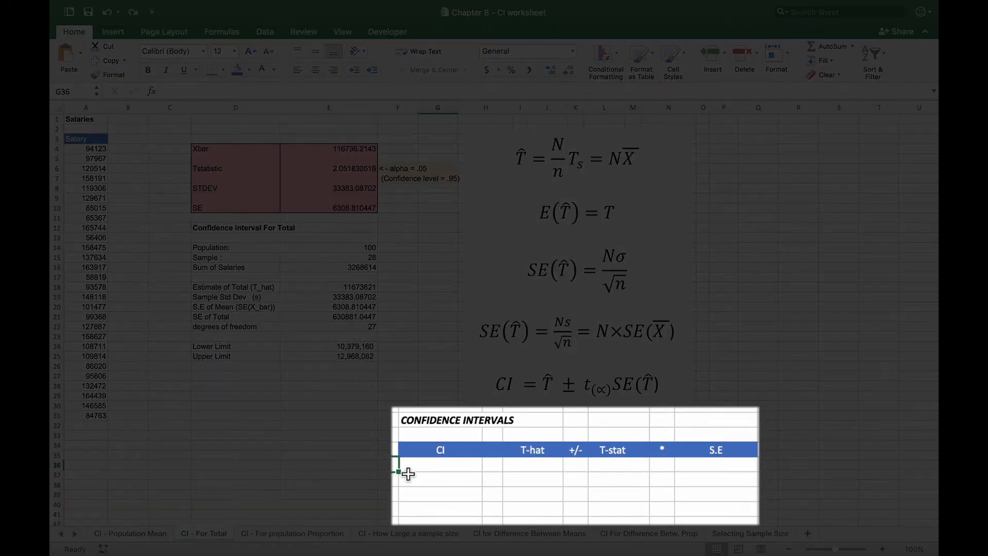
mouse_move(449, 463)
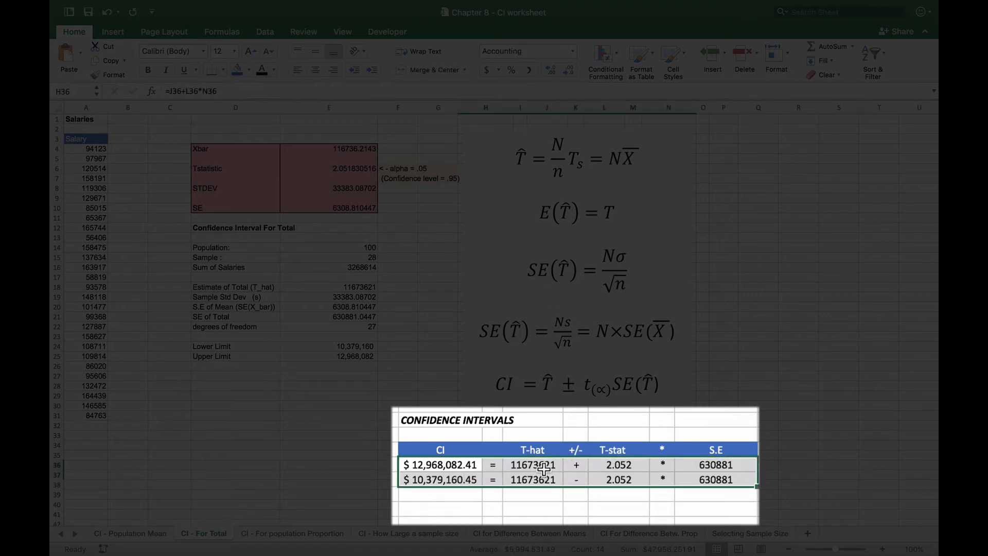
mouse_move(581, 477)
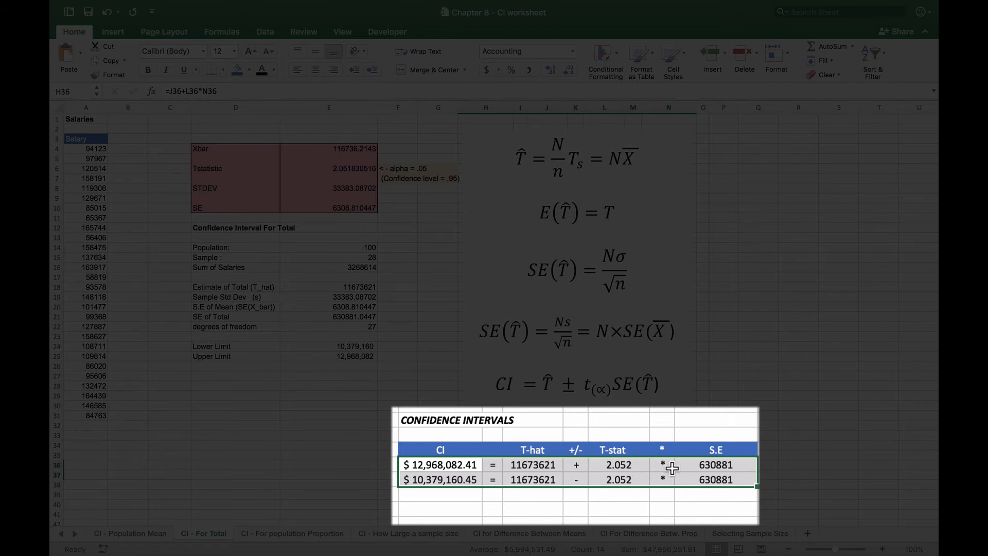
mouse_move(449, 474)
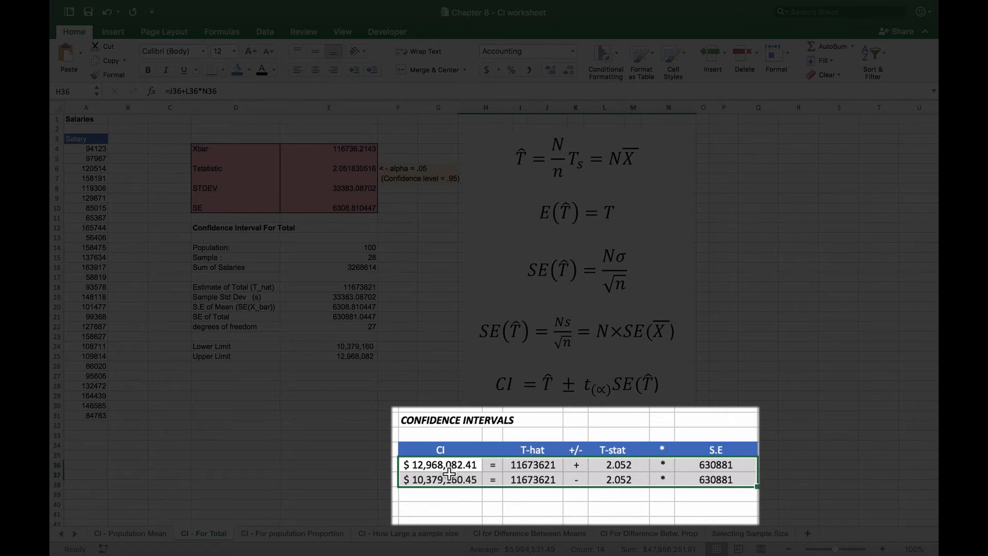
mouse_move(448, 480)
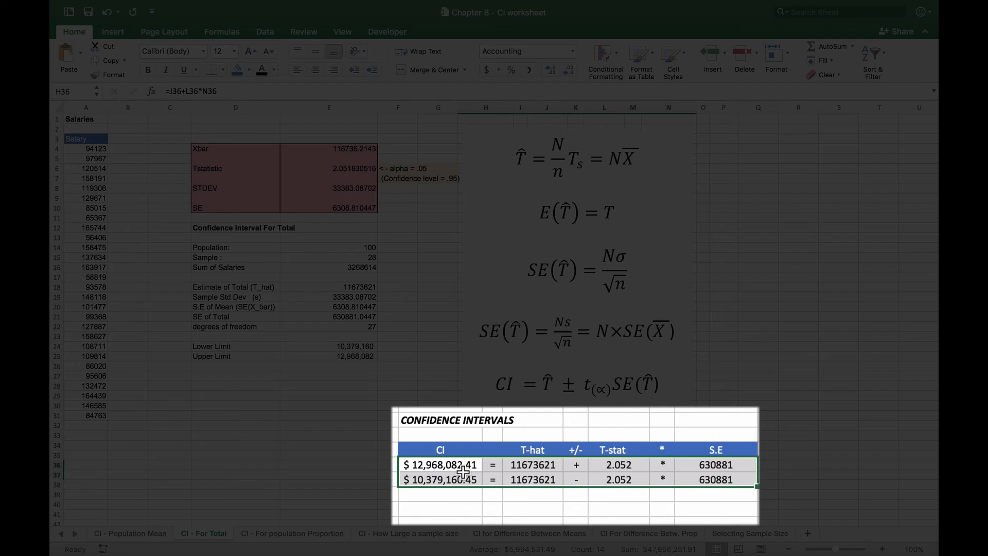